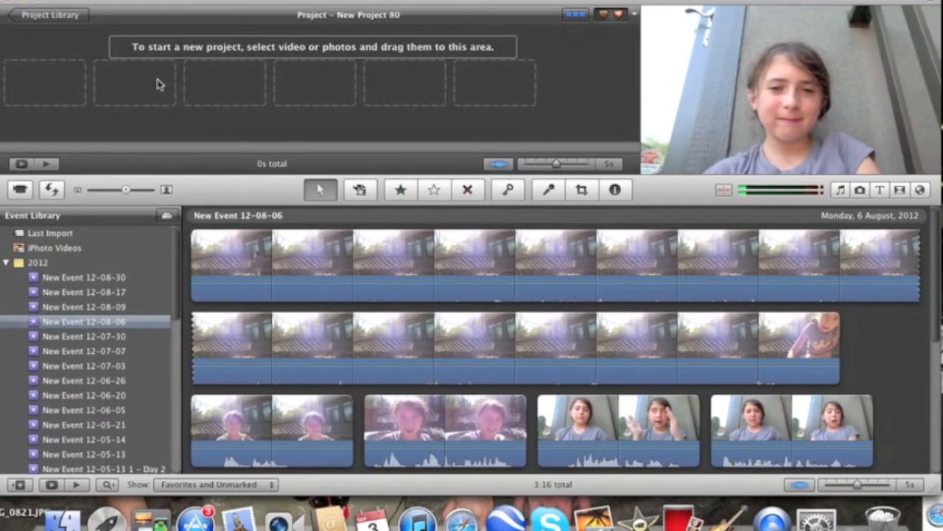
mouse_move(582, 219)
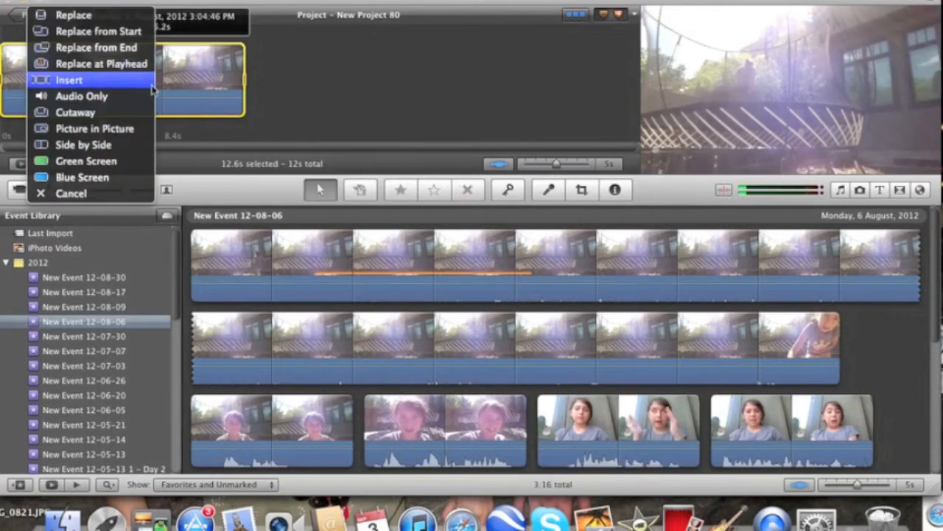
mouse_move(73, 15)
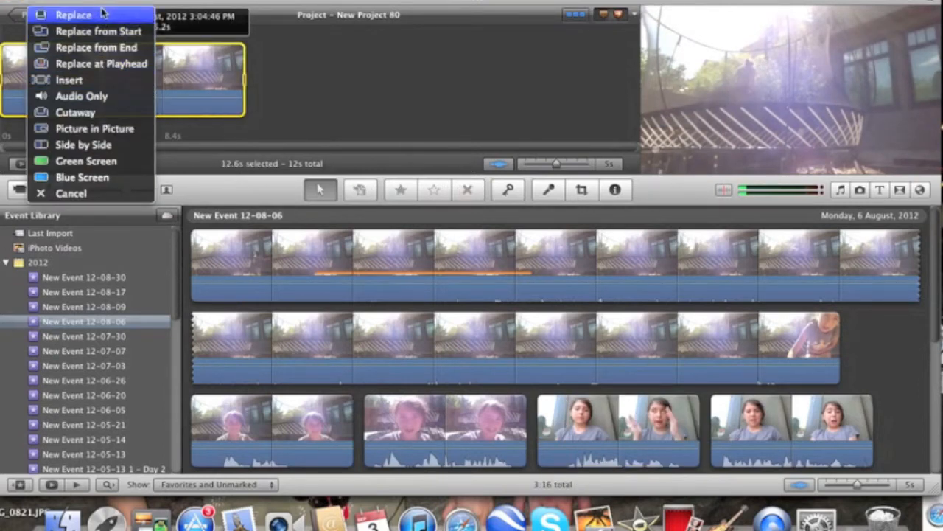
mouse_move(97, 31)
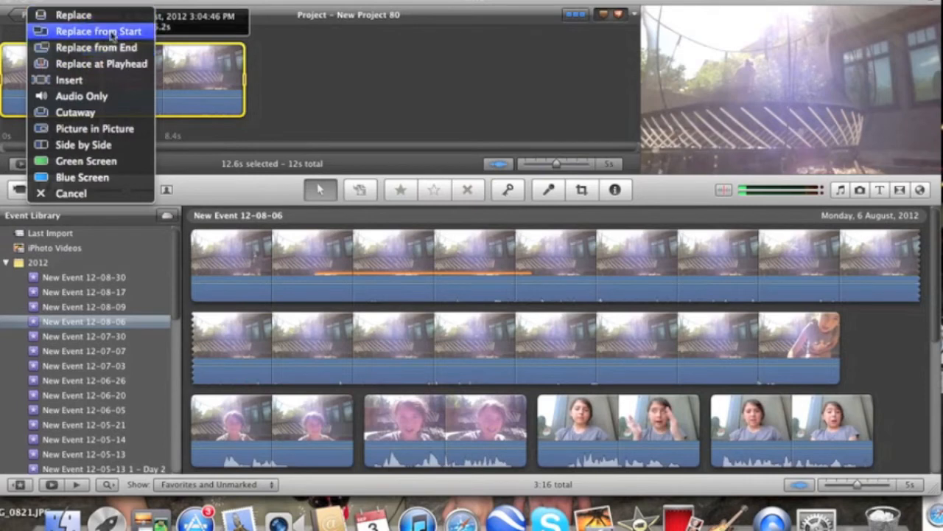
mouse_move(155, 165)
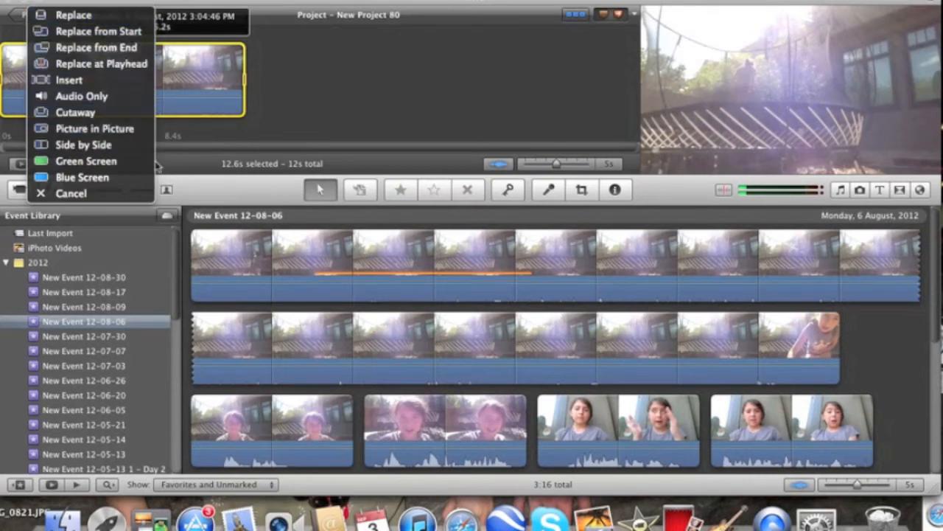
mouse_move(94, 128)
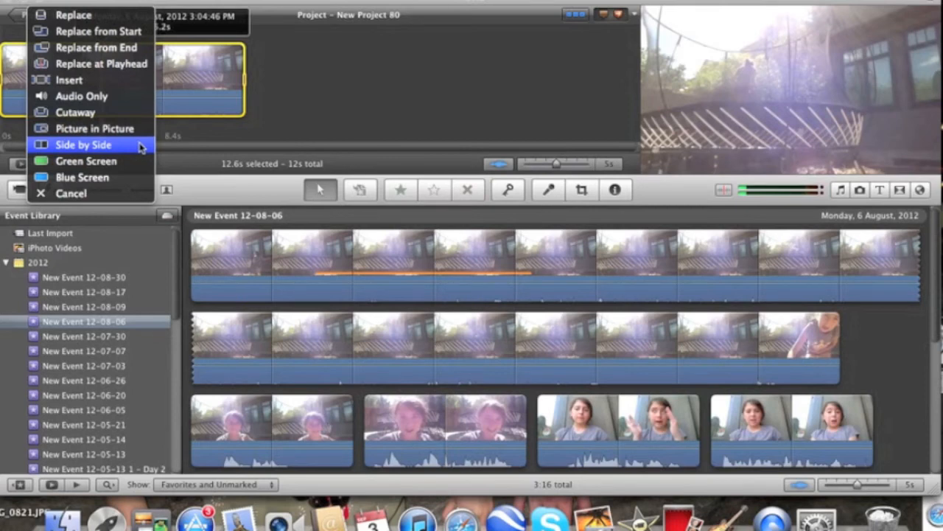
Choose Side by Side so the dropped clip plays beside the original in New Project 80
left_click(83, 145)
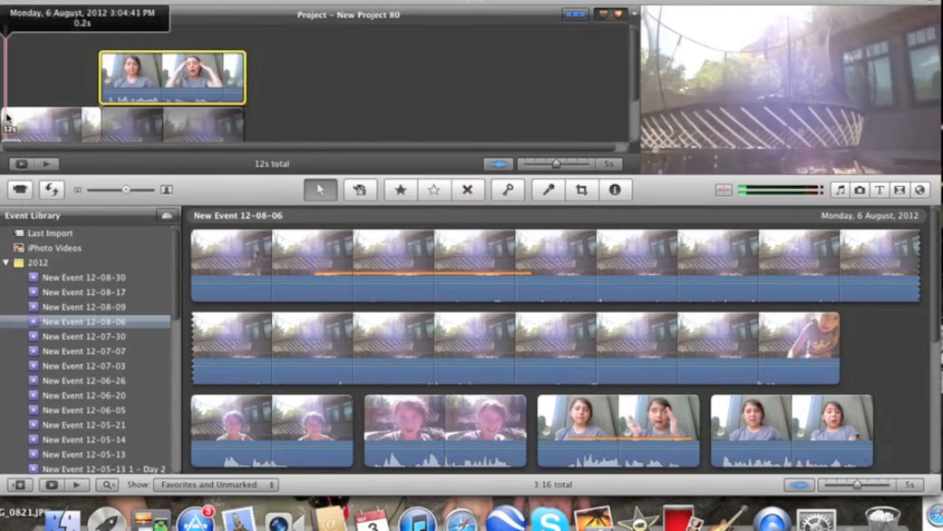